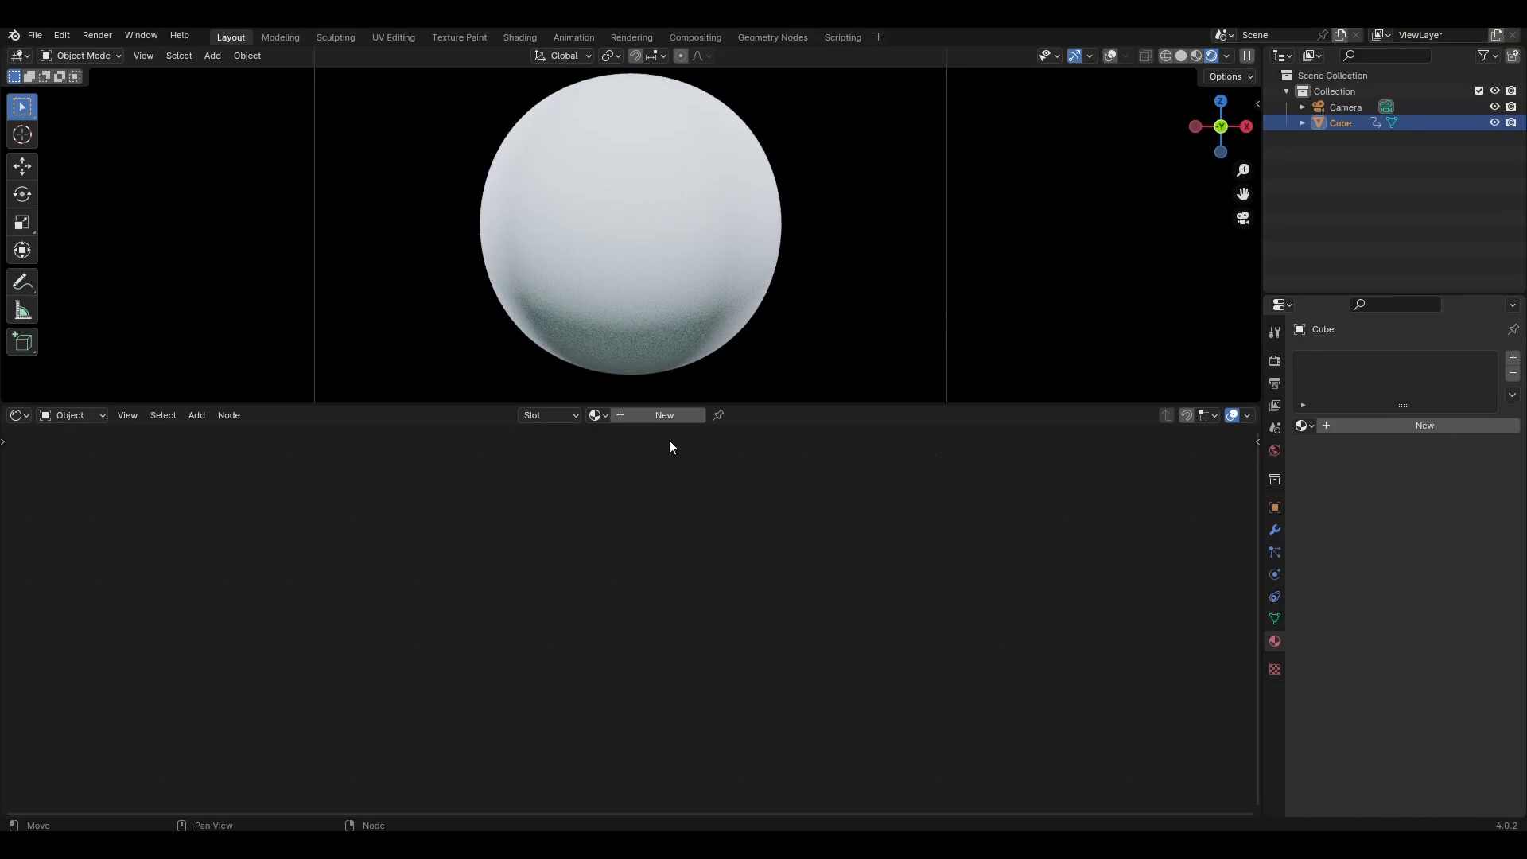
Create a new material on the sphere, to be named marble
left_click(663, 415)
type("marble")
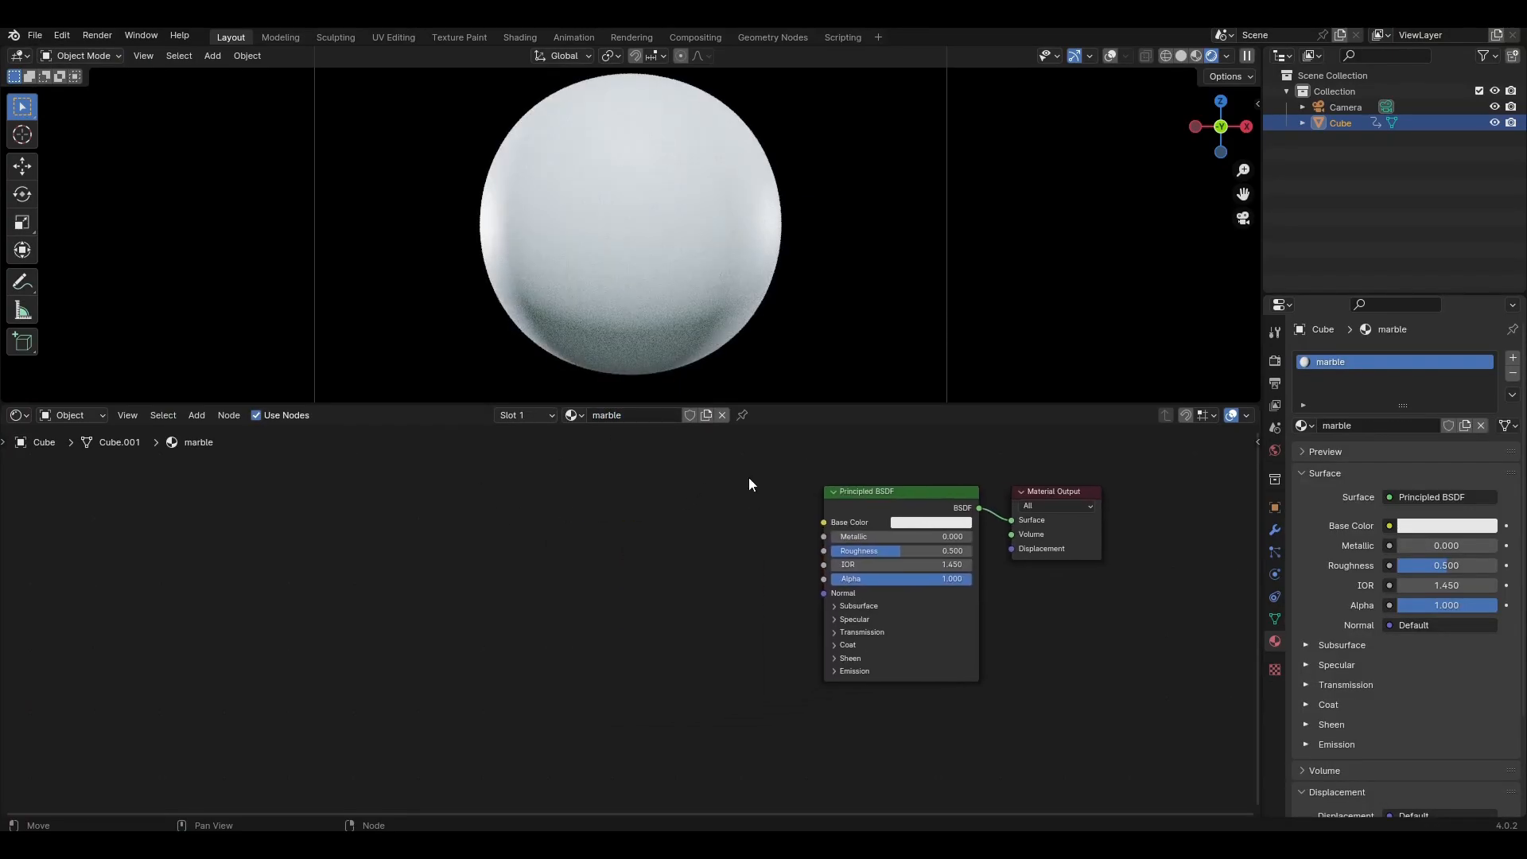
Add a Mix Color node and a Voronoi Texture node to the marble tree
type("mi")
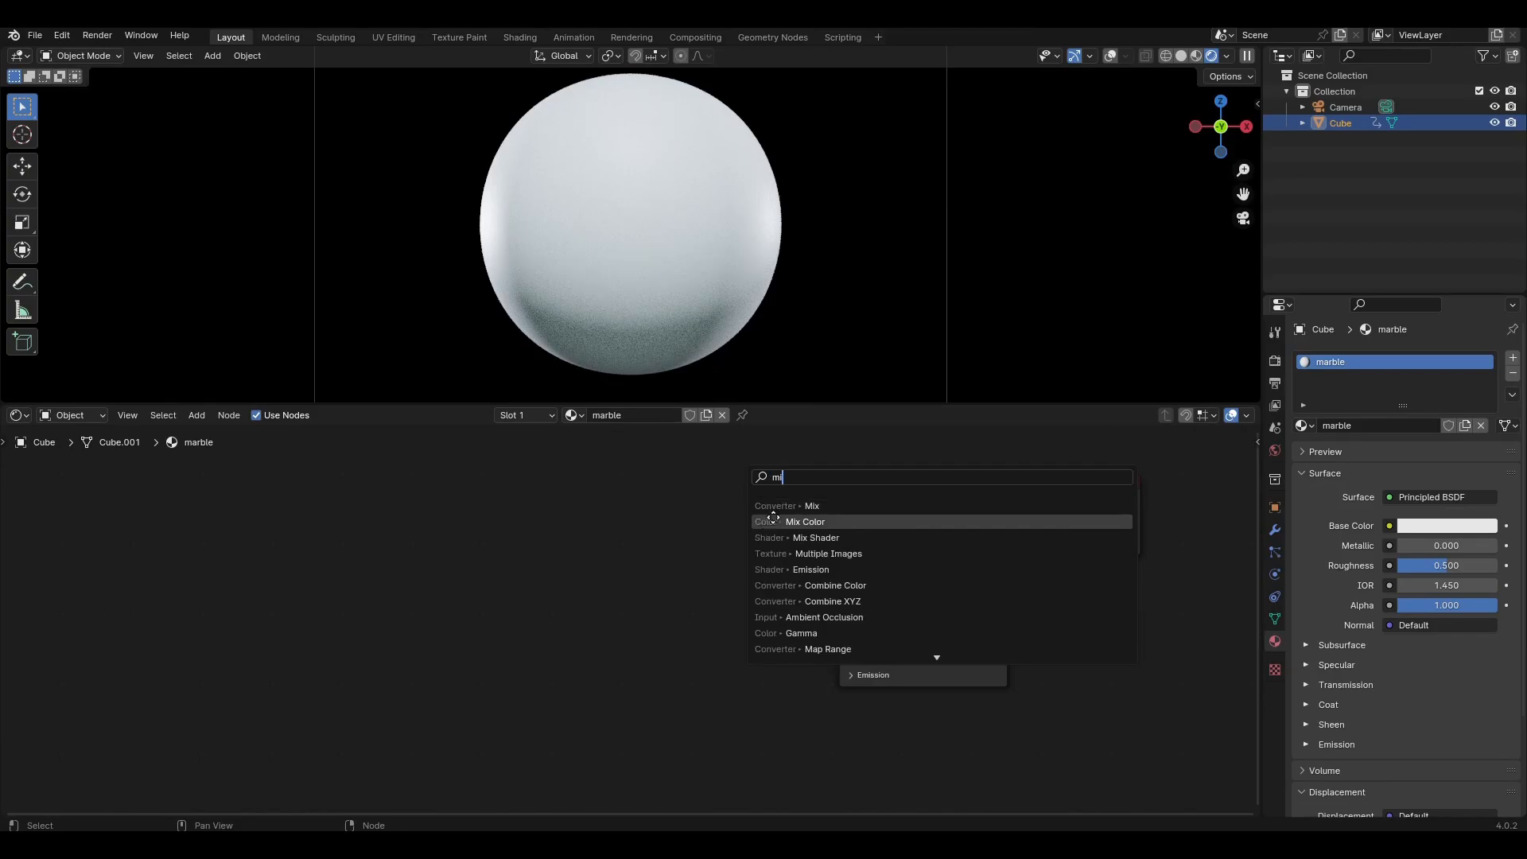
left_click(804, 521)
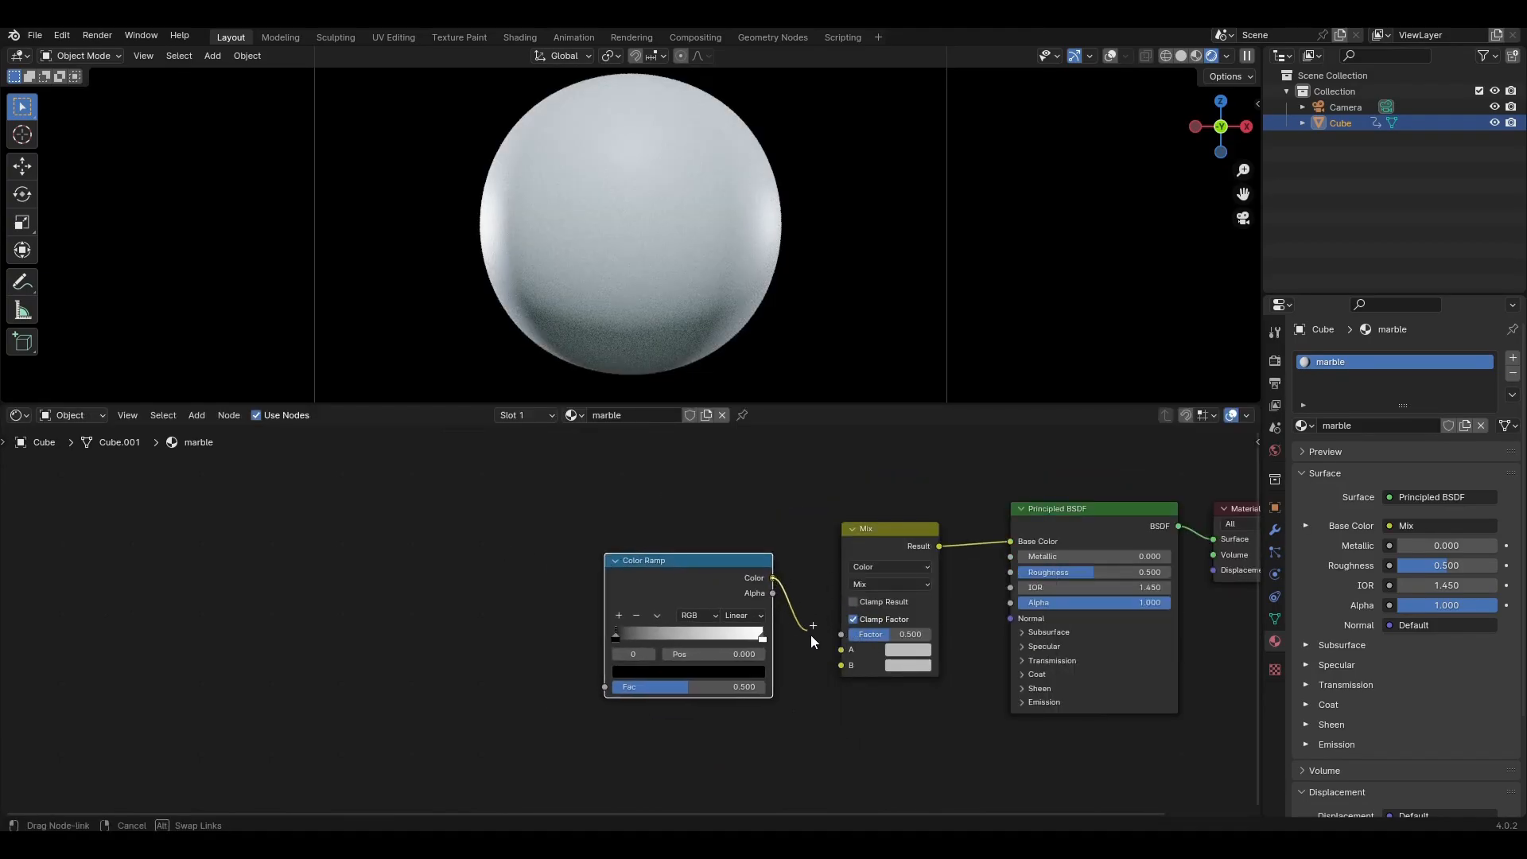
type("v")
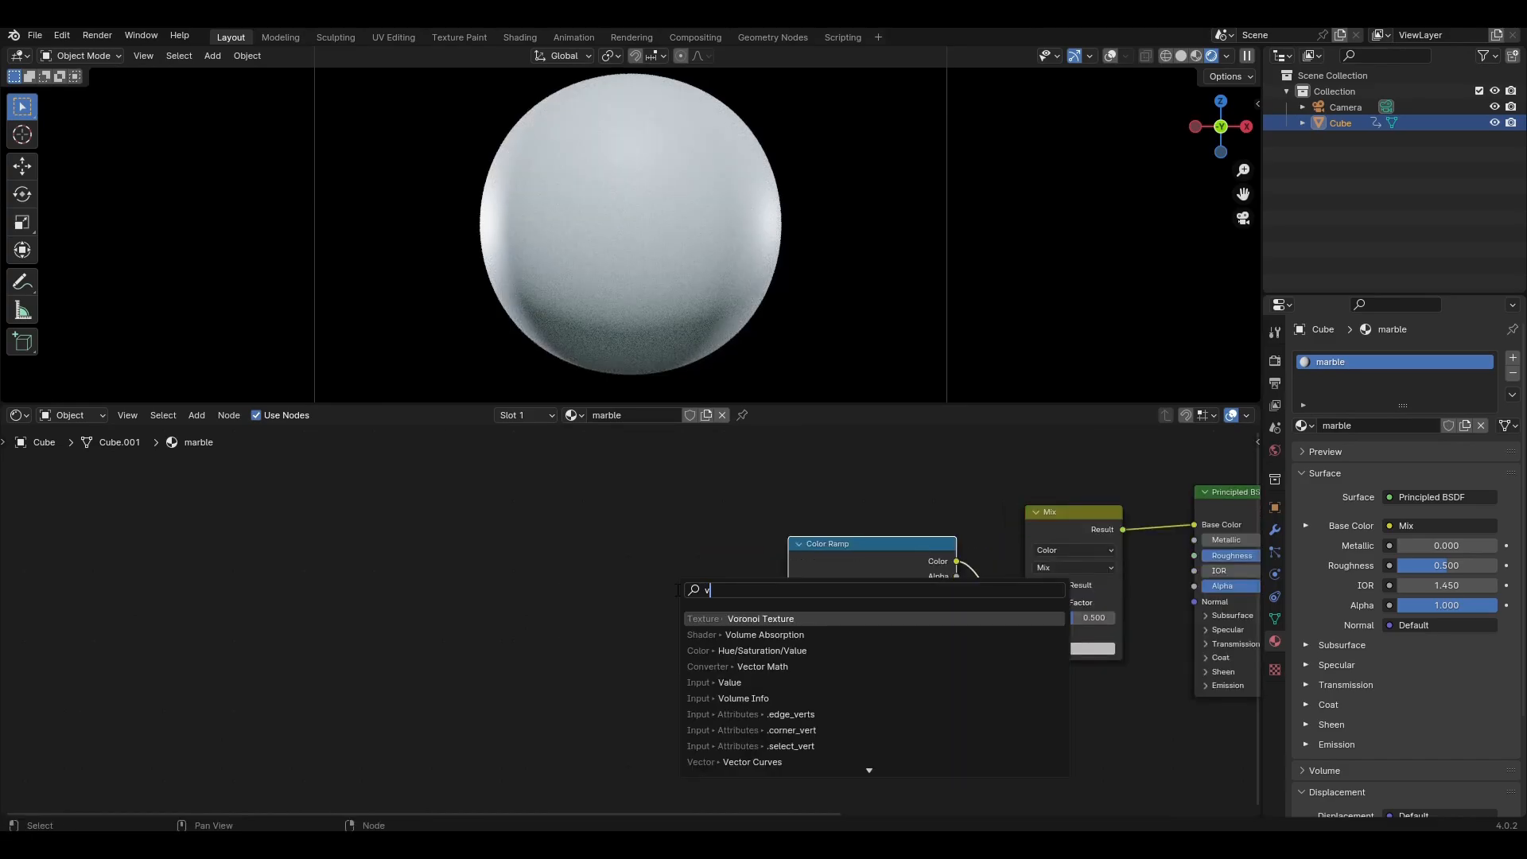
left_click(760, 619)
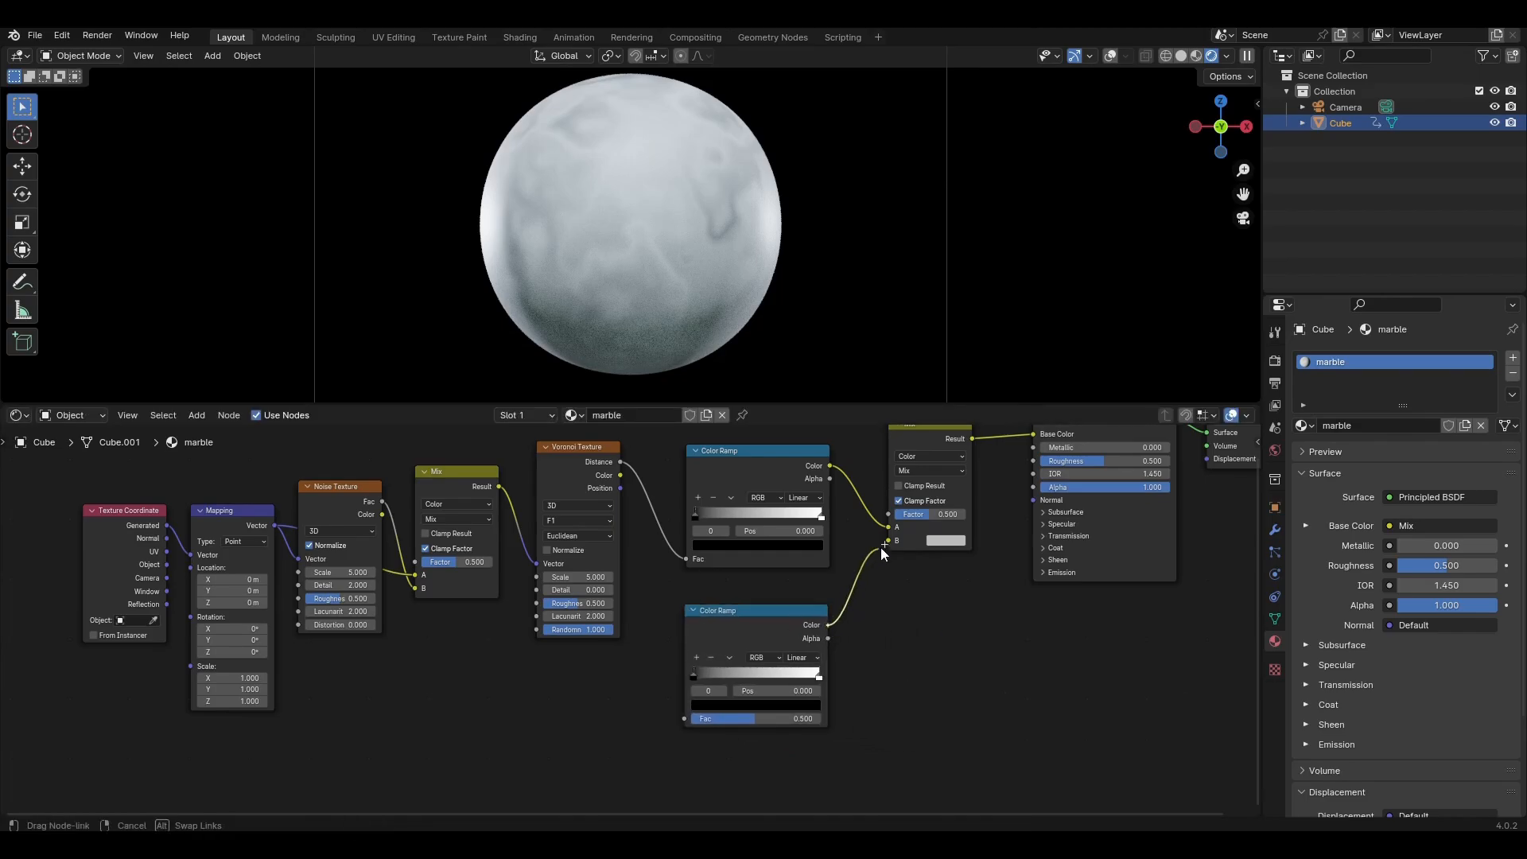
Add a second Noise Texture node fed from the mapping into the lower colour ramp
type("n")
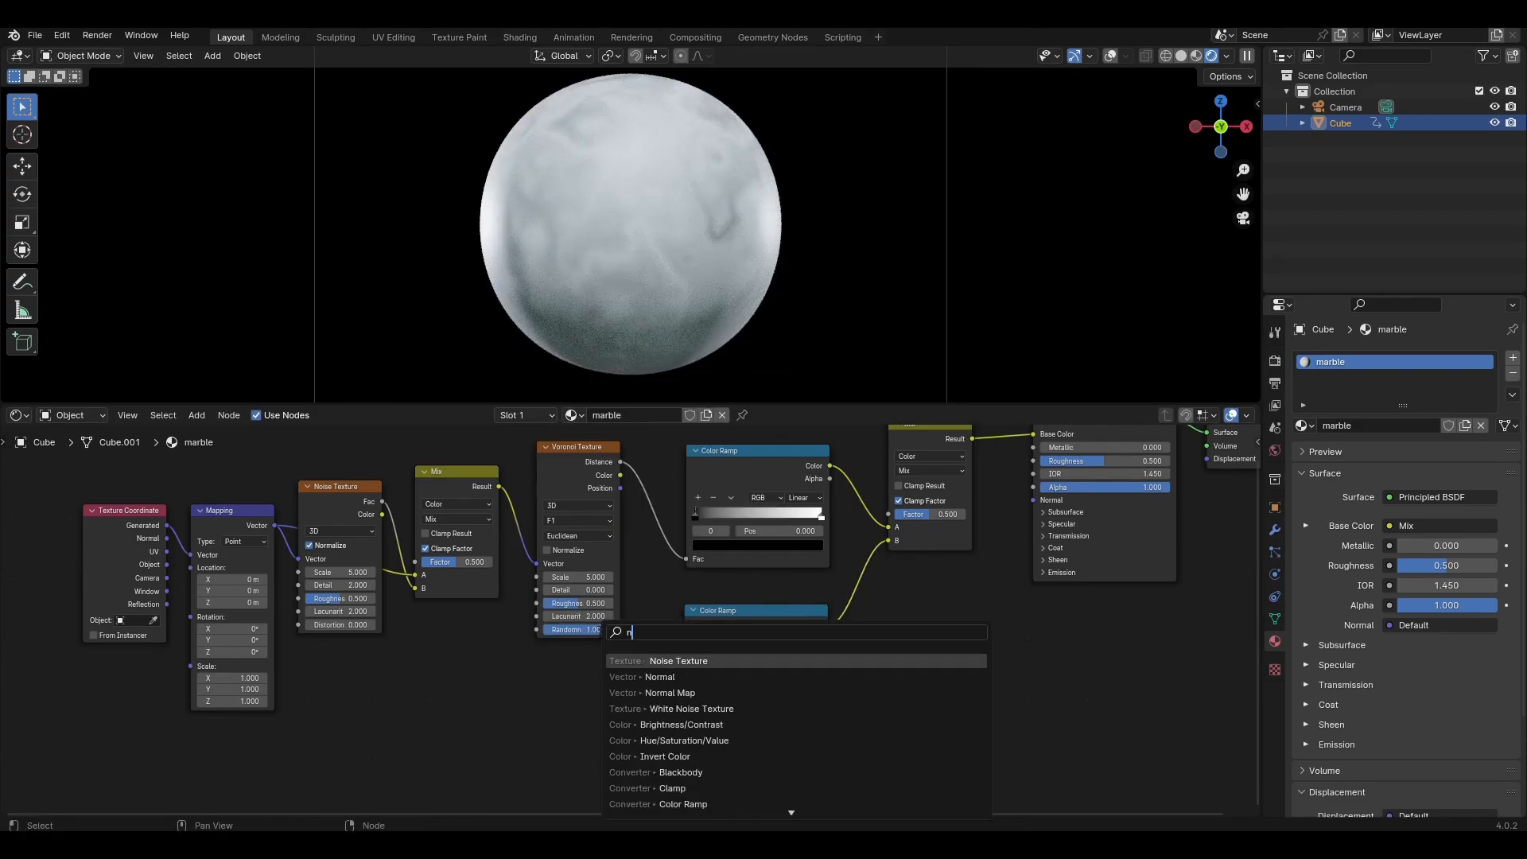
left_click(678, 660)
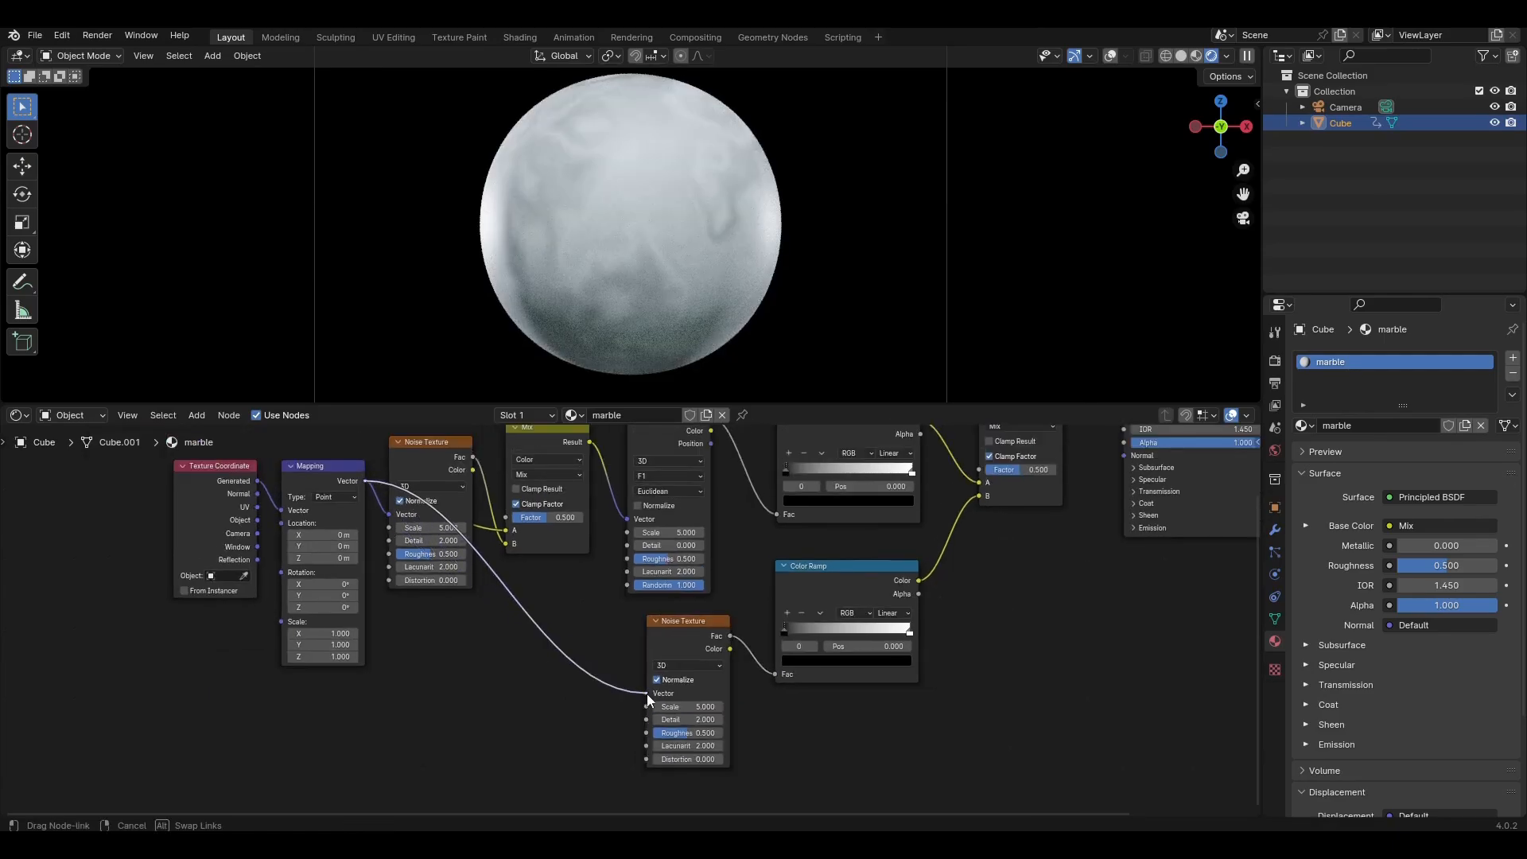
scroll("down", 3)
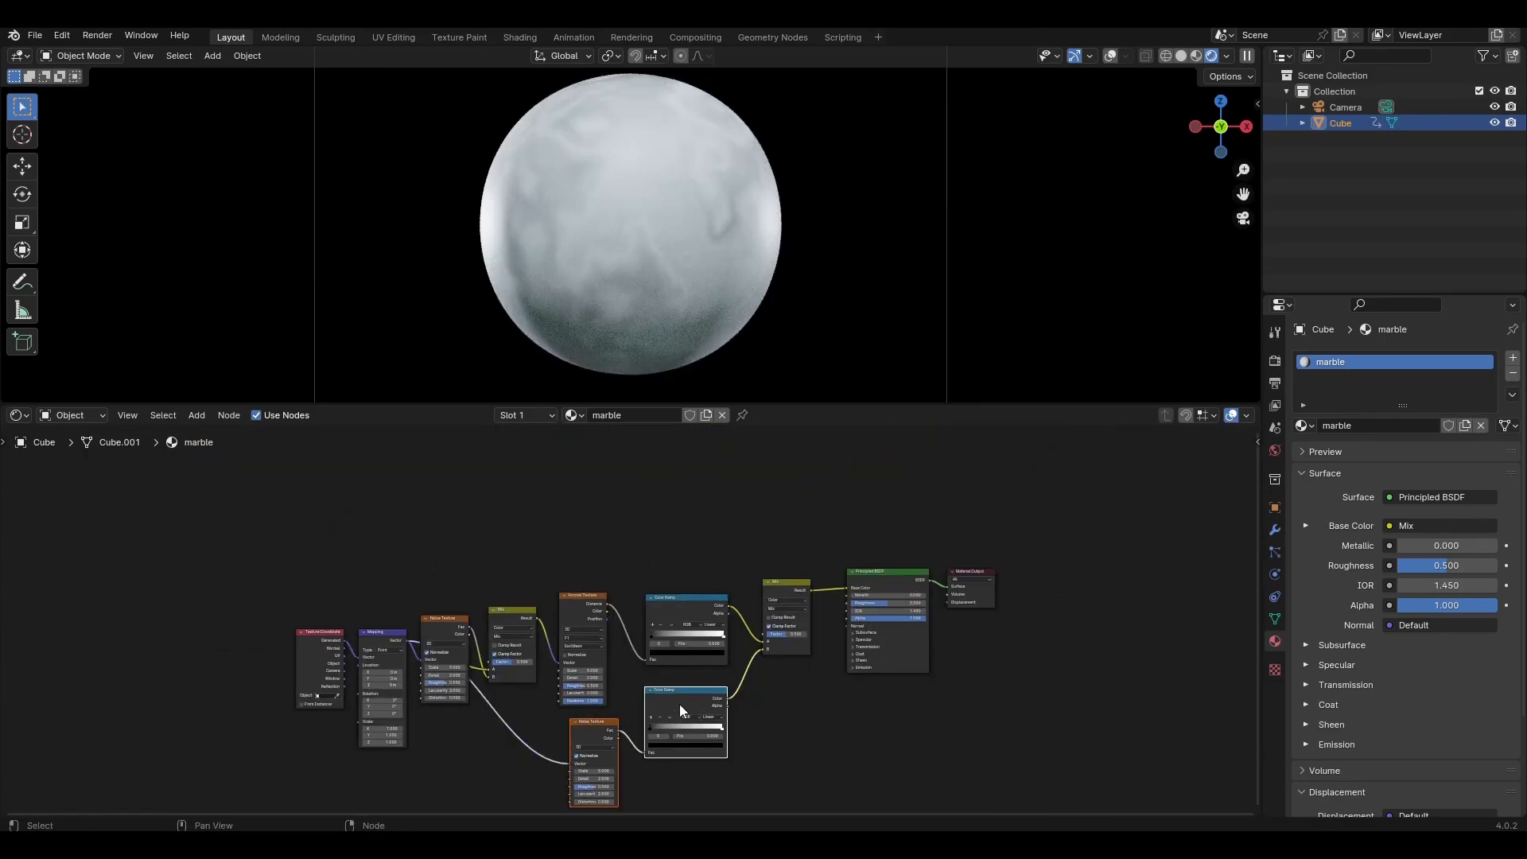